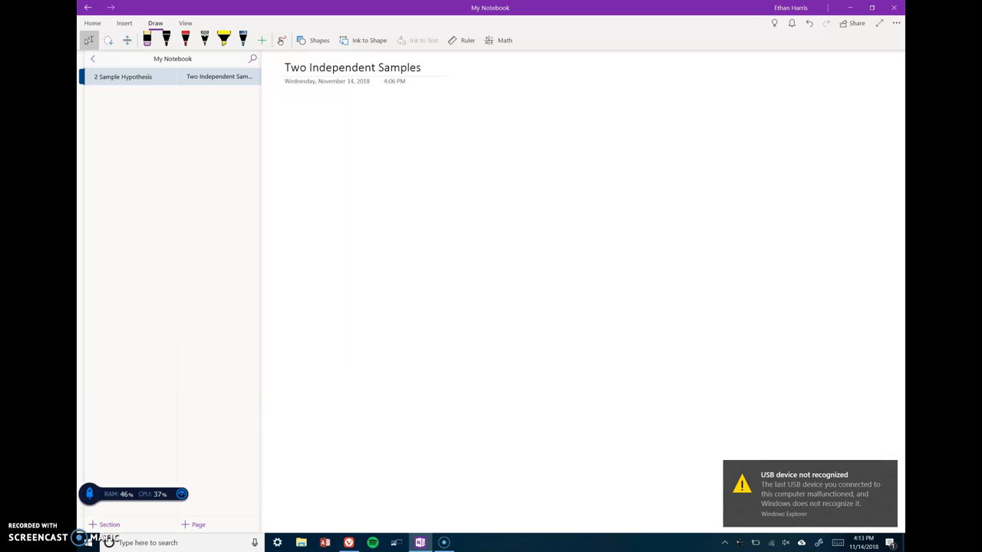
Step: Pick a pen and begin handwriting 'Equ' at the top left of the page
{"action": "left_click", "coordinate": [420, 67]}
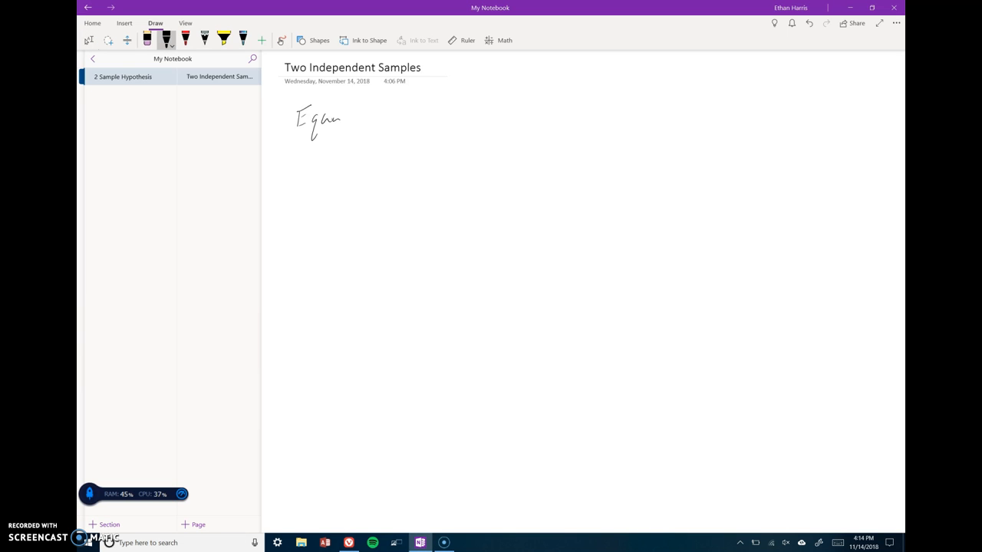
Step: Handwrite 'Equal Var' on the left, 'Unequal Variances' on the right, and '⇒ means' beside the title
{"action": "left_click_drag", "start_coordinate": [356, 108], "coordinate": [399, 122]}
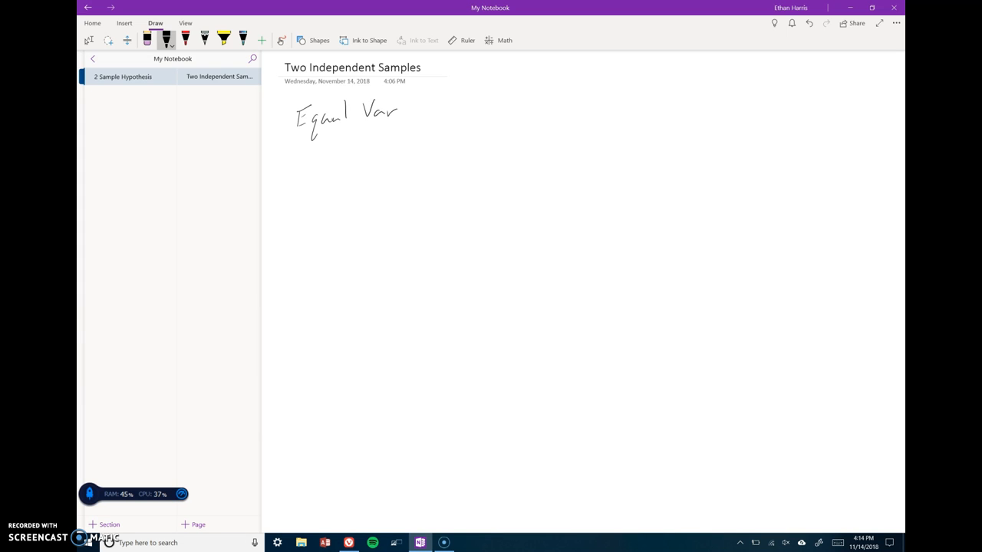
{"action": "left_click_drag", "start_coordinate": [651, 110], "coordinate": [673, 98]}
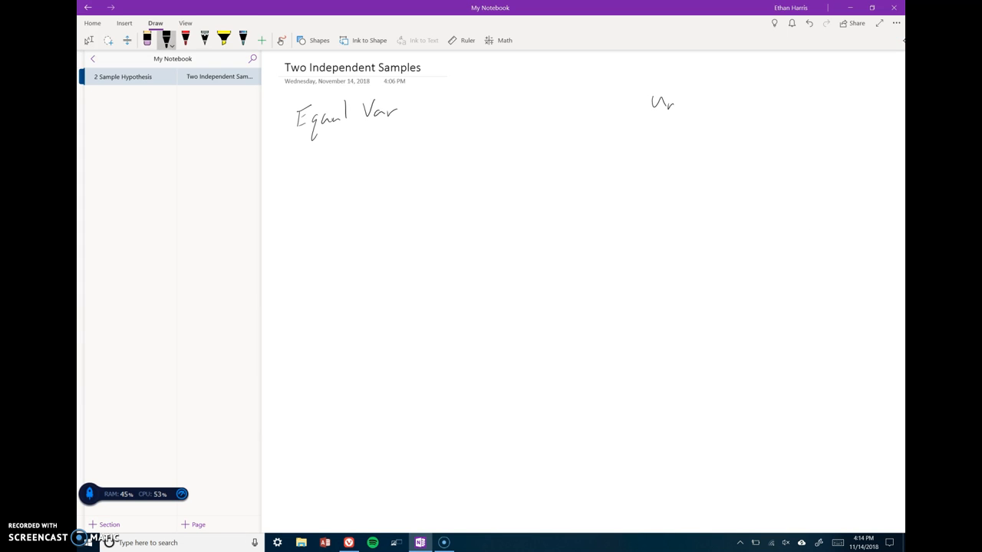
{"action": "left_click_drag", "start_coordinate": [647, 104], "coordinate": [721, 115]}
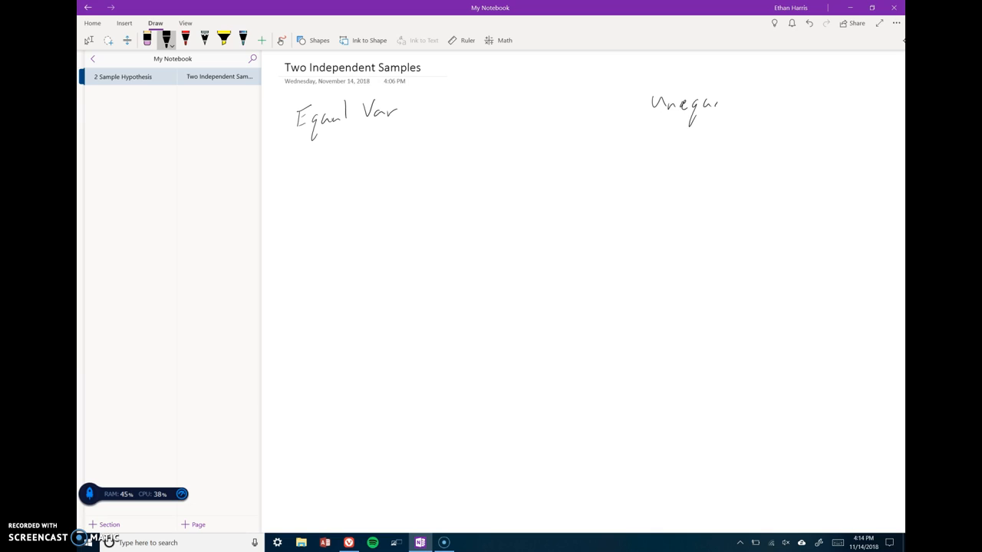
{"action": "left_click_drag", "start_coordinate": [733, 100], "coordinate": [779, 104]}
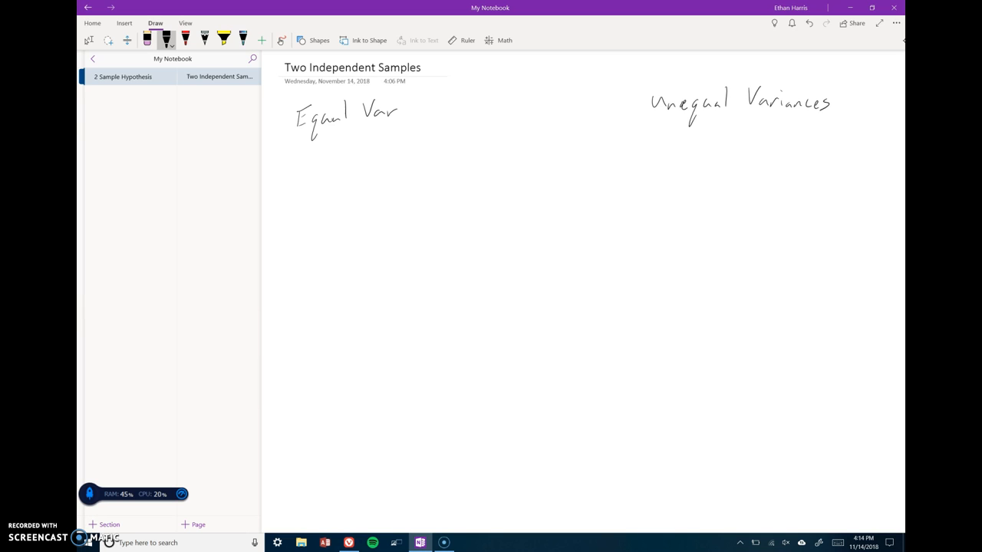
{"action": "left_click_drag", "start_coordinate": [432, 67], "coordinate": [479, 74]}
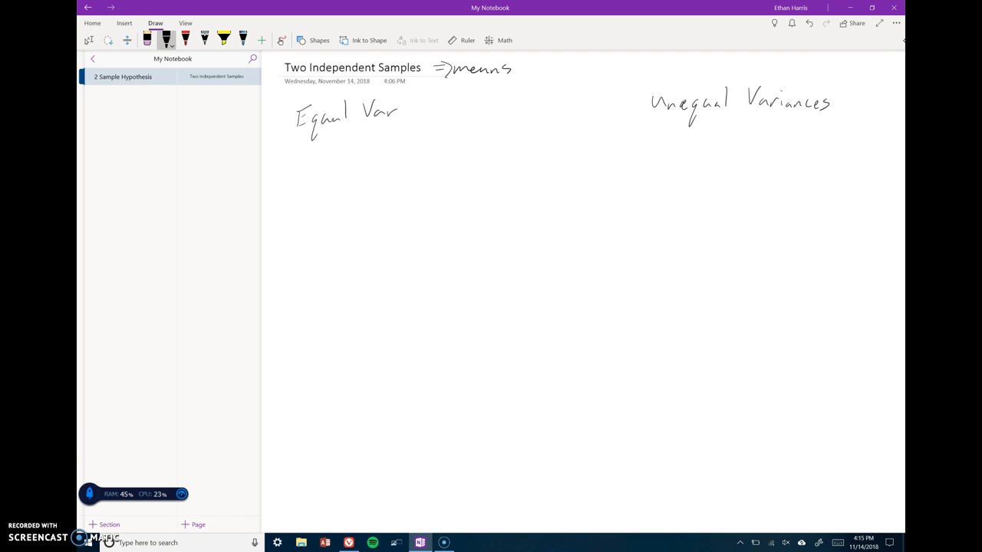
Step: Handwrite 'n1 & n2 > 30' under Equal Var and again under Unequal Variances
{"action": "left_click_drag", "start_coordinate": [276, 168], "coordinate": [306, 166]}
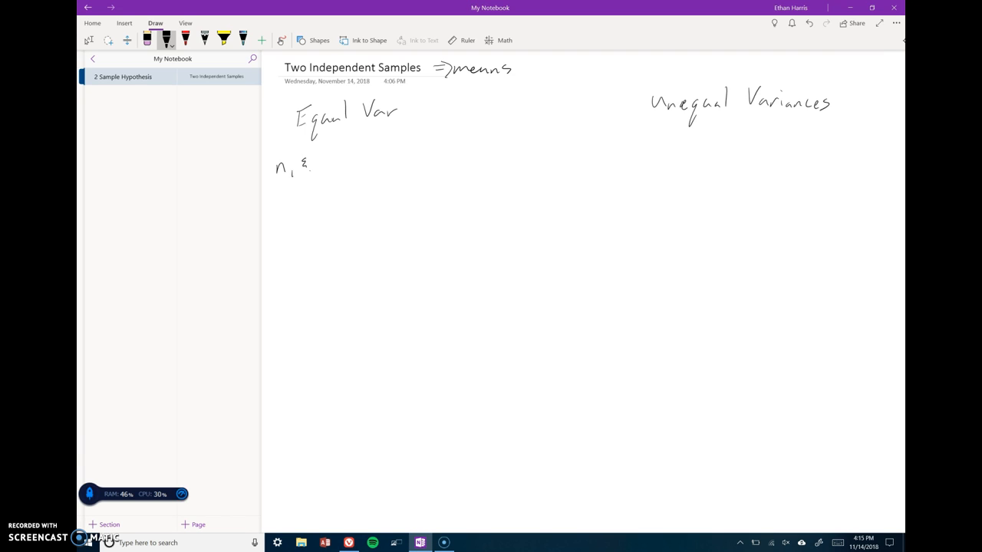
{"action": "left_click_drag", "start_coordinate": [315, 166], "coordinate": [335, 172]}
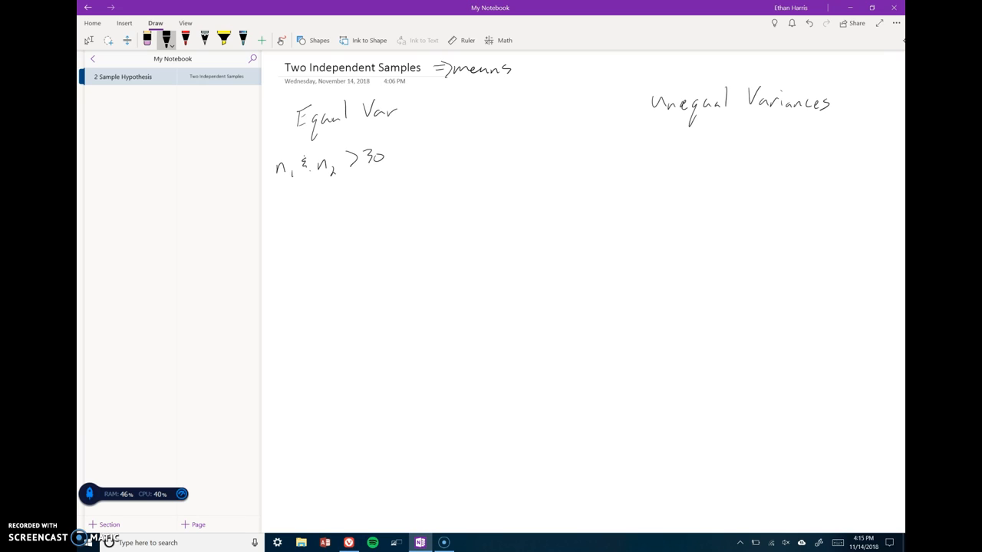
{"action": "left_click_drag", "start_coordinate": [663, 161], "coordinate": [672, 153]}
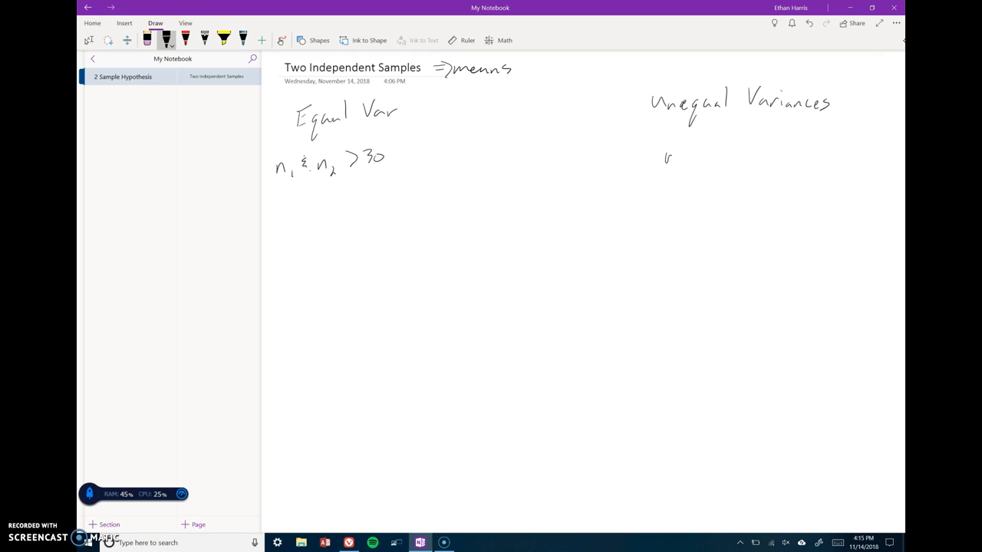
{"action": "left_click_drag", "start_coordinate": [666, 157], "coordinate": [697, 154]}
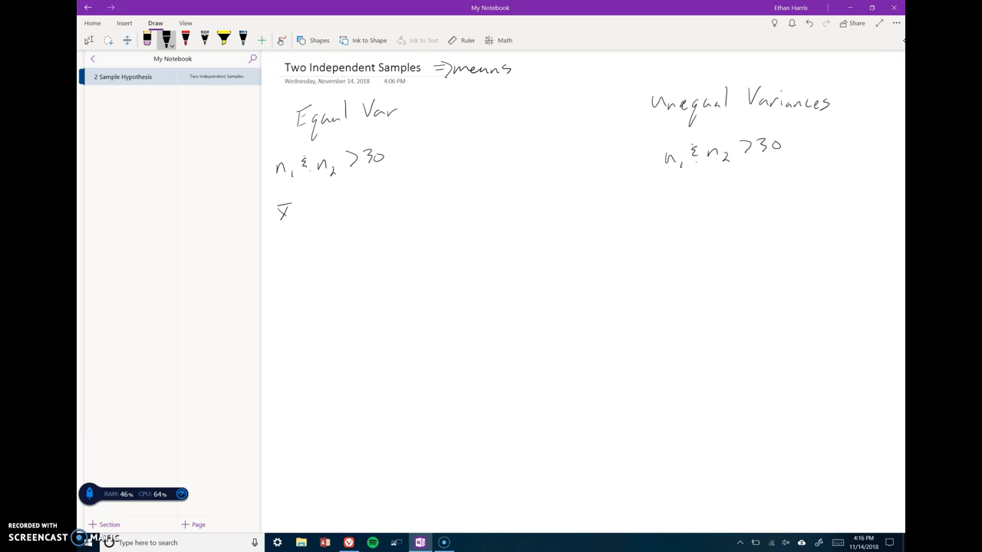
Step: Handwrite the sample lines x̄1, s1, n1 and x̄2, s2, n2 under Equal Var
{"action": "left_click_drag", "start_coordinate": [306, 215], "coordinate": [325, 207]}
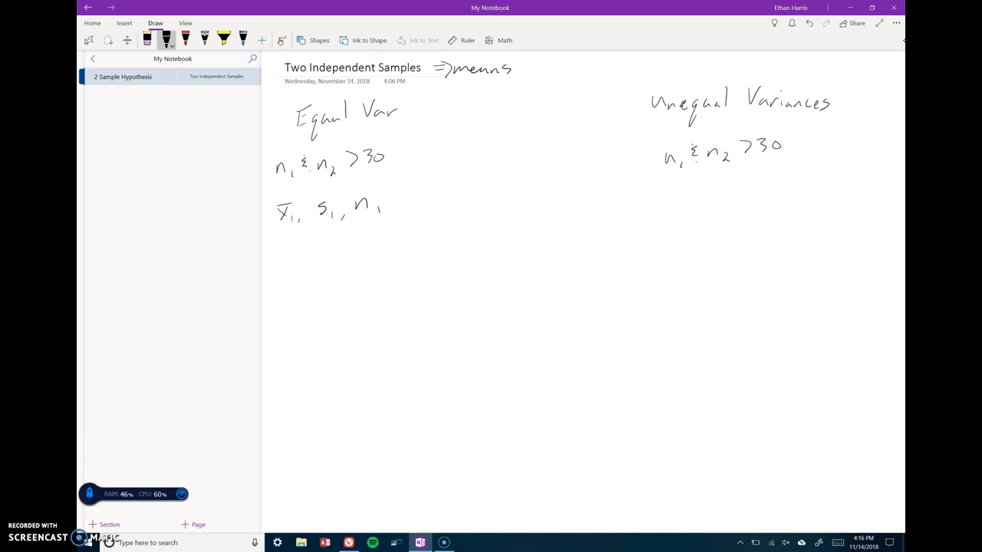
{"action": "left_click_drag", "start_coordinate": [279, 258], "coordinate": [300, 268]}
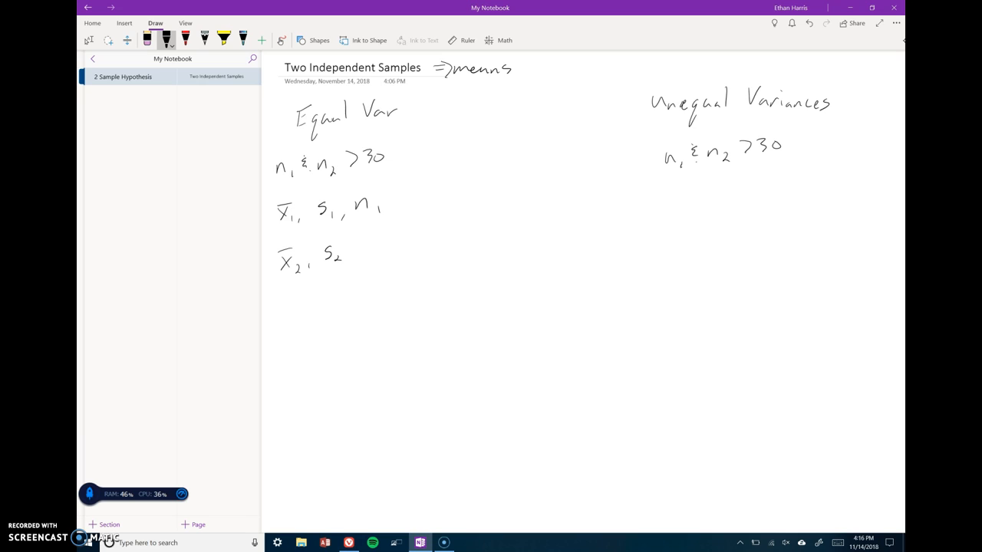
{"action": "left_click_drag", "start_coordinate": [360, 261], "coordinate": [387, 246]}
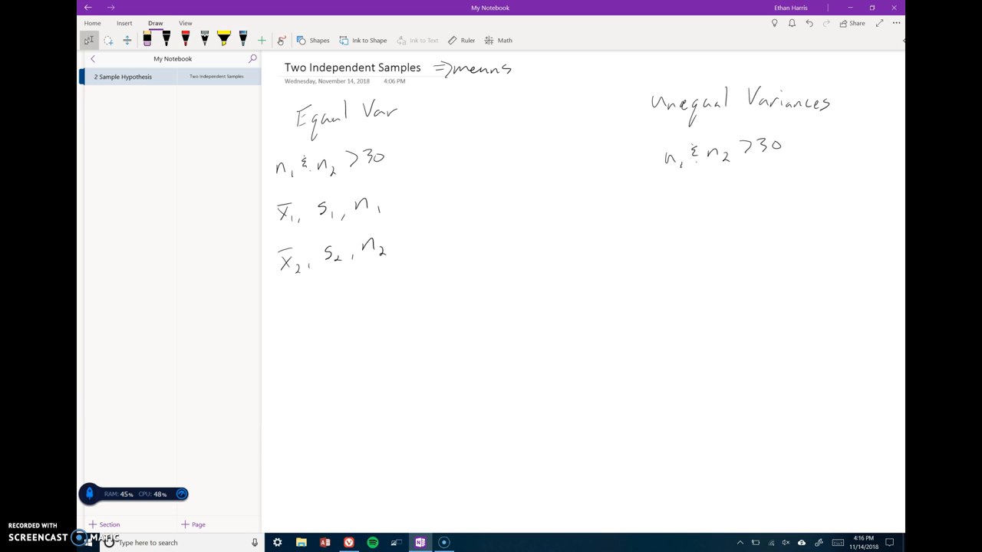
Step: Add the condition 'S big ≤ 2*S small' on a new line below the samples
{"action": "left_click", "coordinate": [165, 40]}
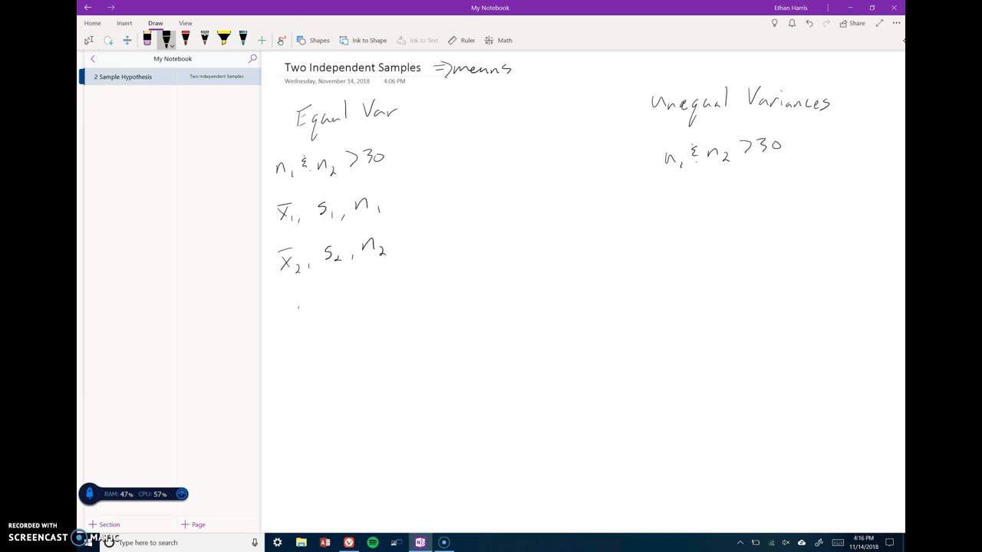
{"action": "left_click_drag", "start_coordinate": [290, 310], "coordinate": [307, 330]}
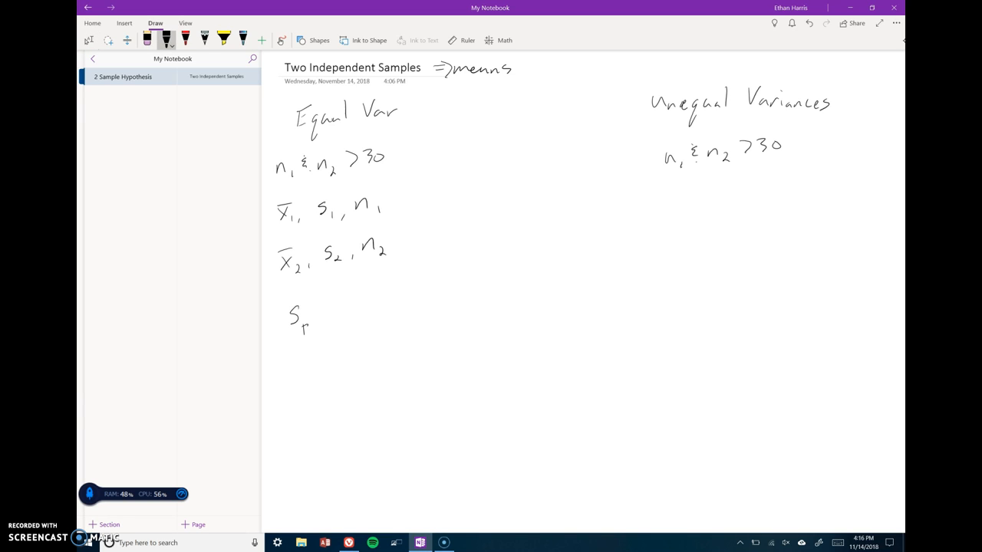
{"action": "left_click_drag", "start_coordinate": [307, 330], "coordinate": [322, 337]}
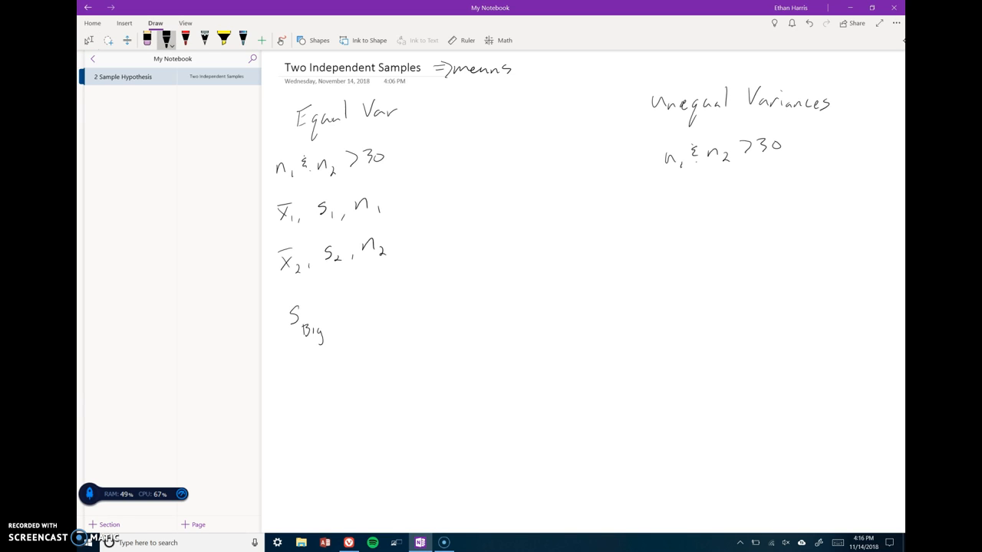
{"action": "left_click_drag", "start_coordinate": [337, 310], "coordinate": [350, 301]}
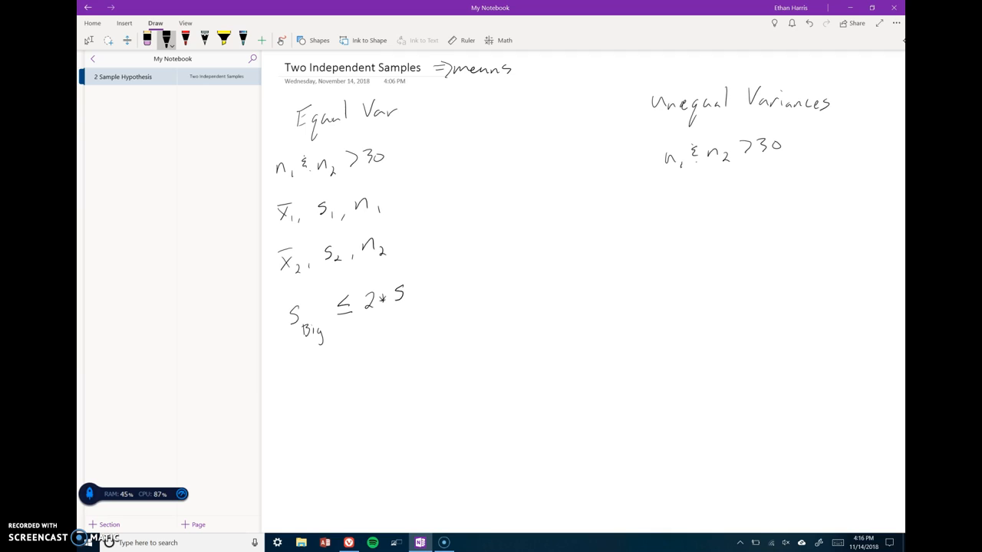
{"action": "type", "text": "sma"}
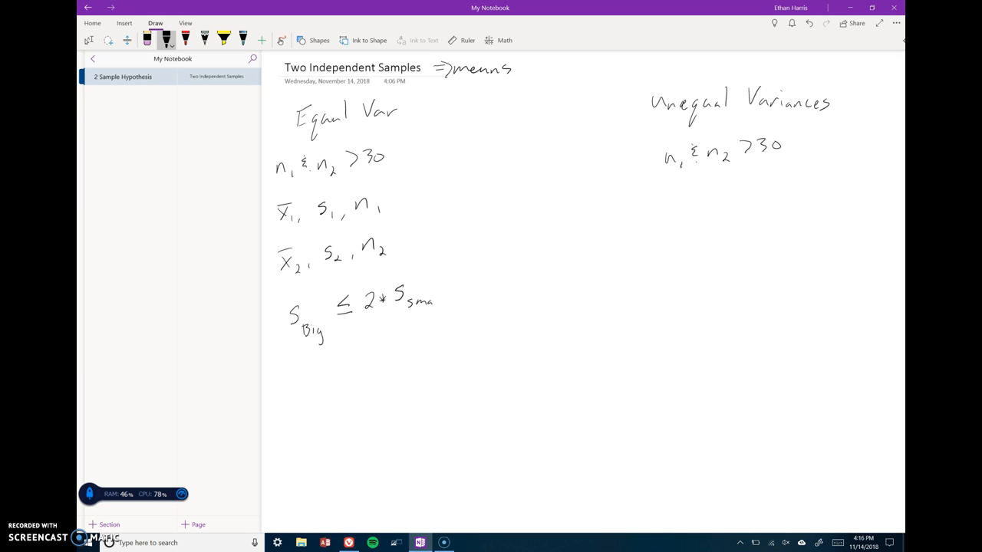
{"action": "type", "text": "small"}
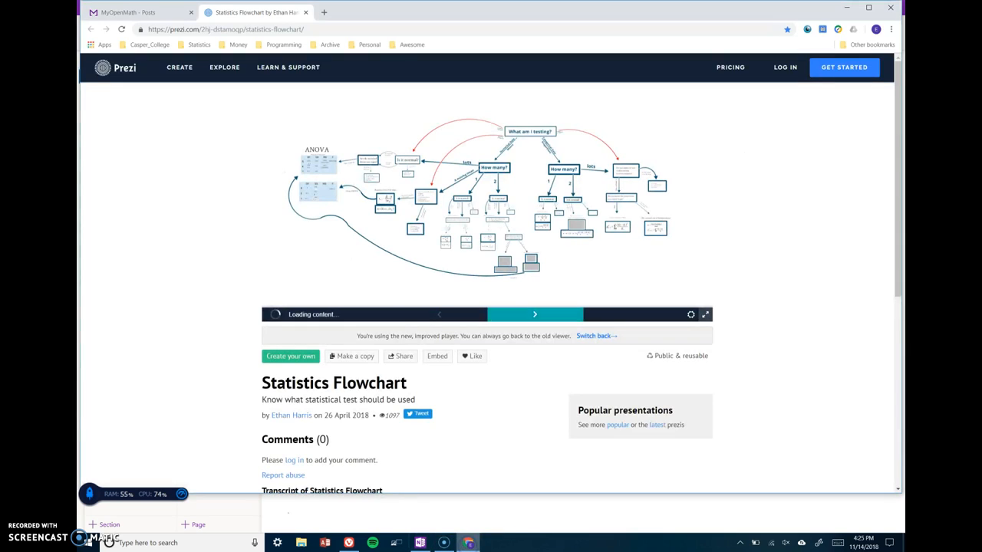
Step: Play the Prezi Statistics Flowchart full screen and zoom to the 'How many?' nodes
{"action": "left_click", "coordinate": [704, 315]}
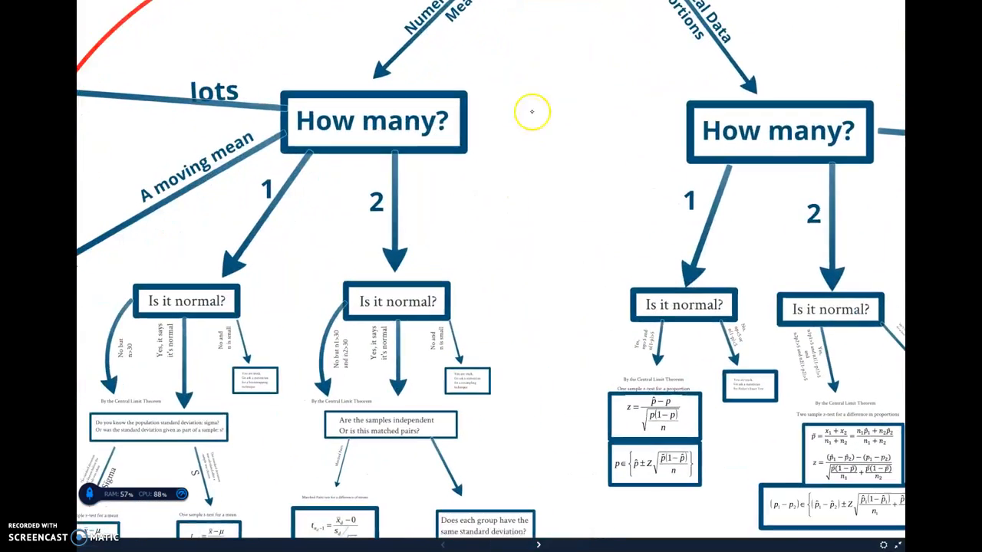
Step: Pan the flowchart onto the two-sample 'Is it normal?' box with its n1, n2 > 30 branch
{"action": "left_click_drag", "start_coordinate": [531, 111], "coordinate": [550, 50]}
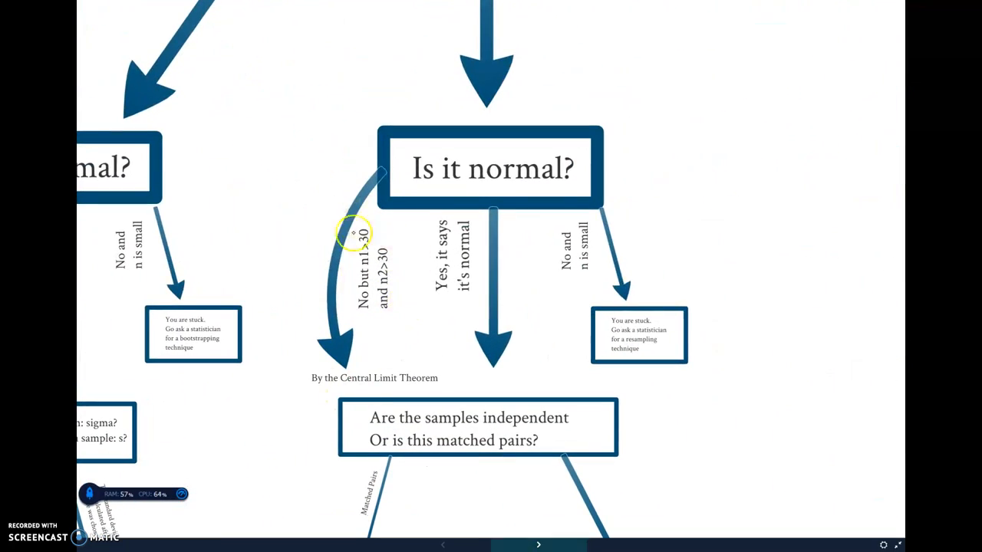
{"action": "mouse_move", "coordinate": [393, 294]}
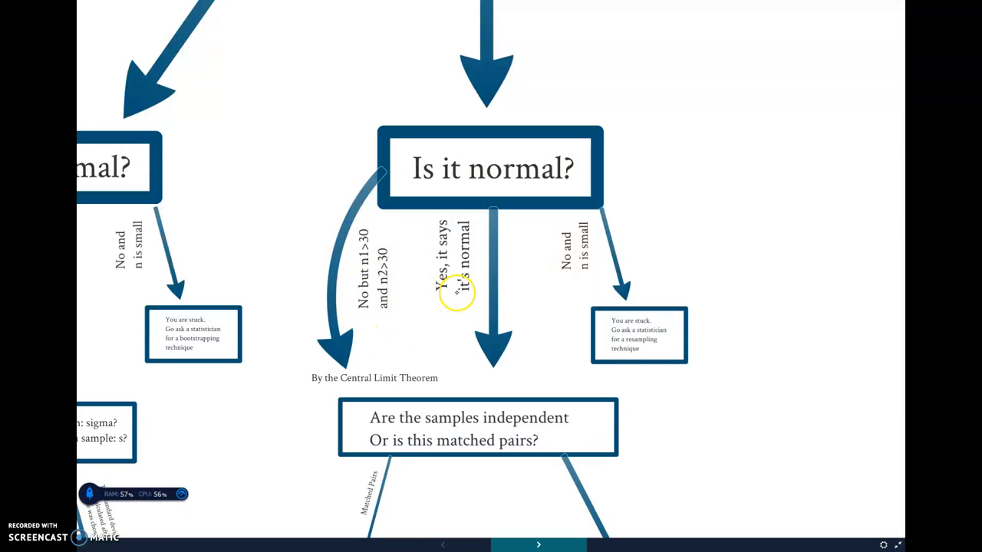
{"action": "mouse_move", "coordinate": [420, 361]}
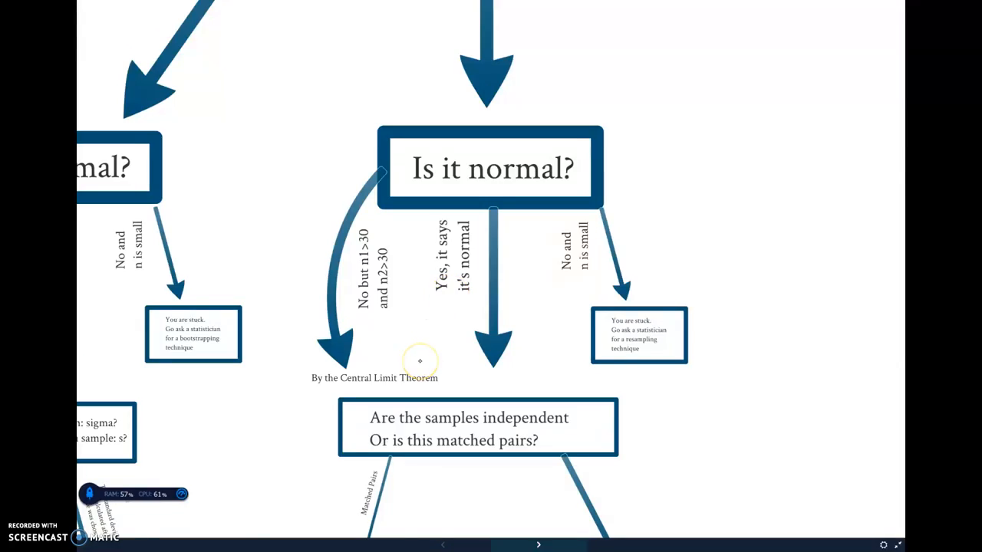
{"action": "scroll", "scroll_direction": "down", "scroll_amount": 3}
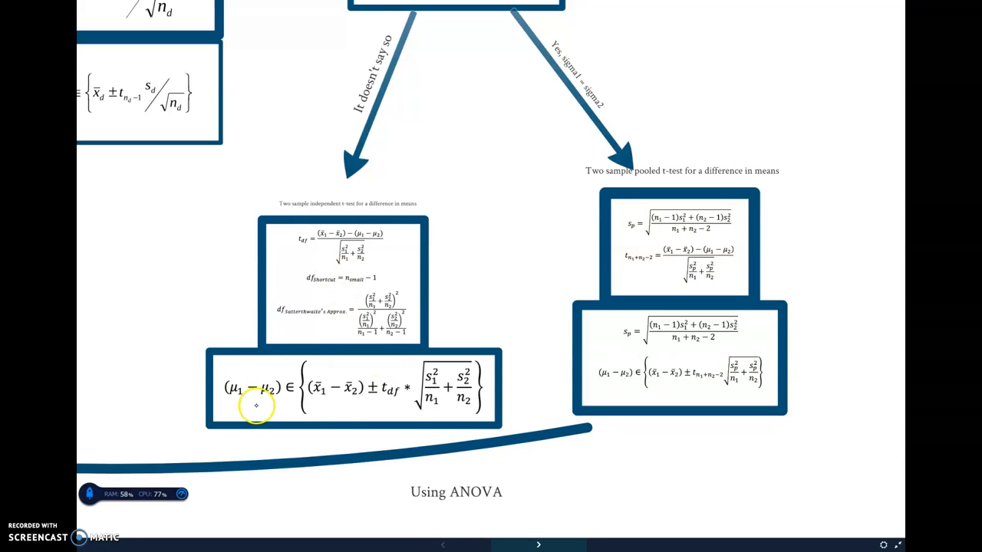
{"action": "mouse_move", "coordinate": [540, 319]}
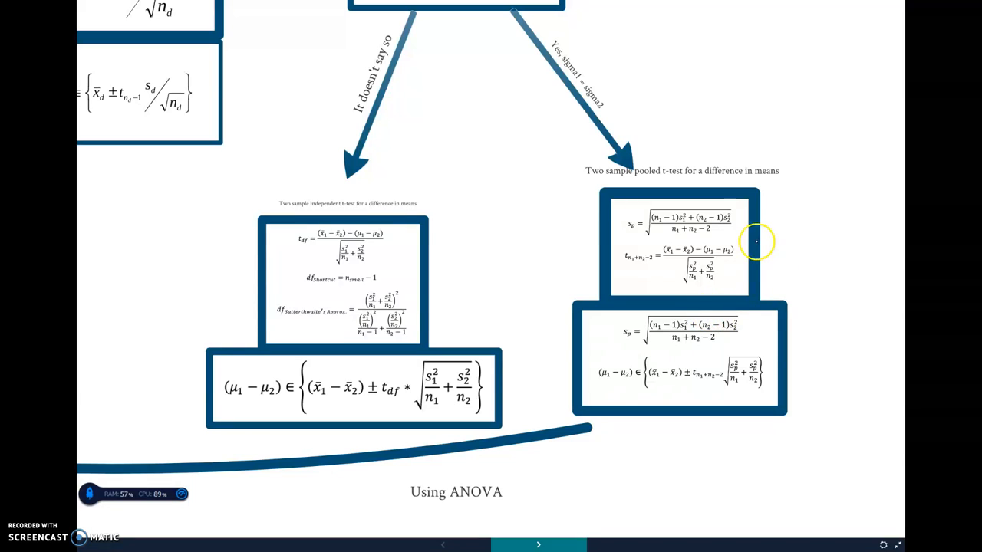
{"action": "mouse_move", "coordinate": [687, 161]}
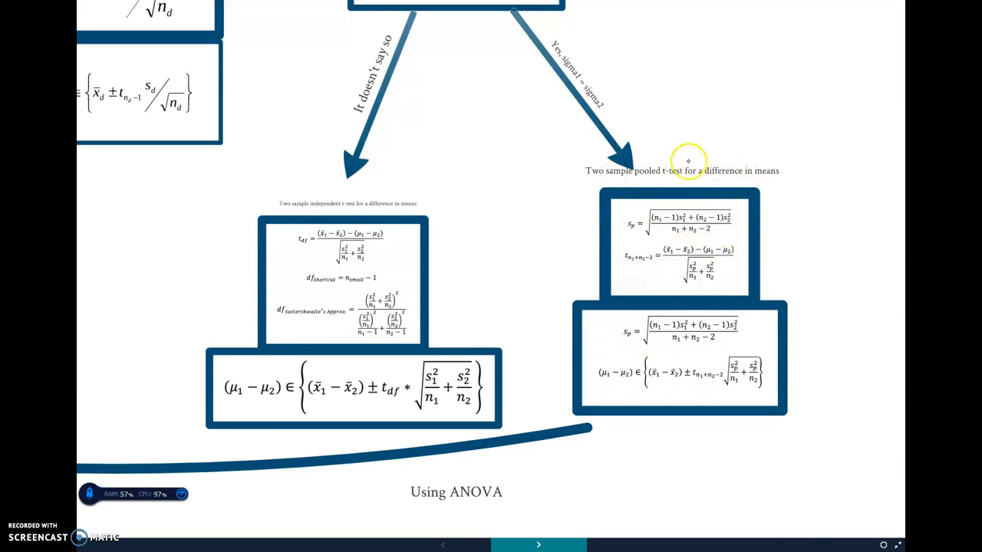
{"action": "mouse_move", "coordinate": [774, 234]}
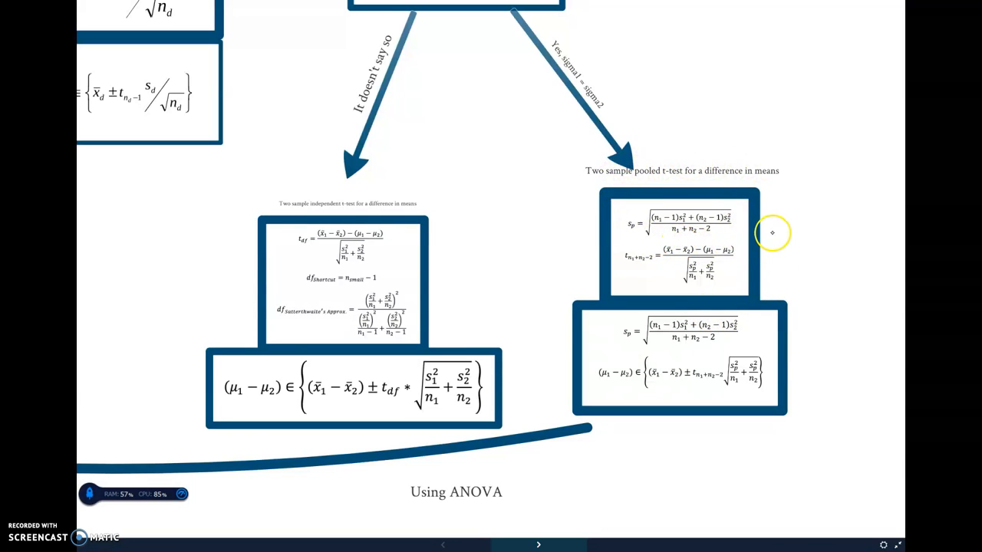
{"action": "mouse_move", "coordinate": [604, 50]}
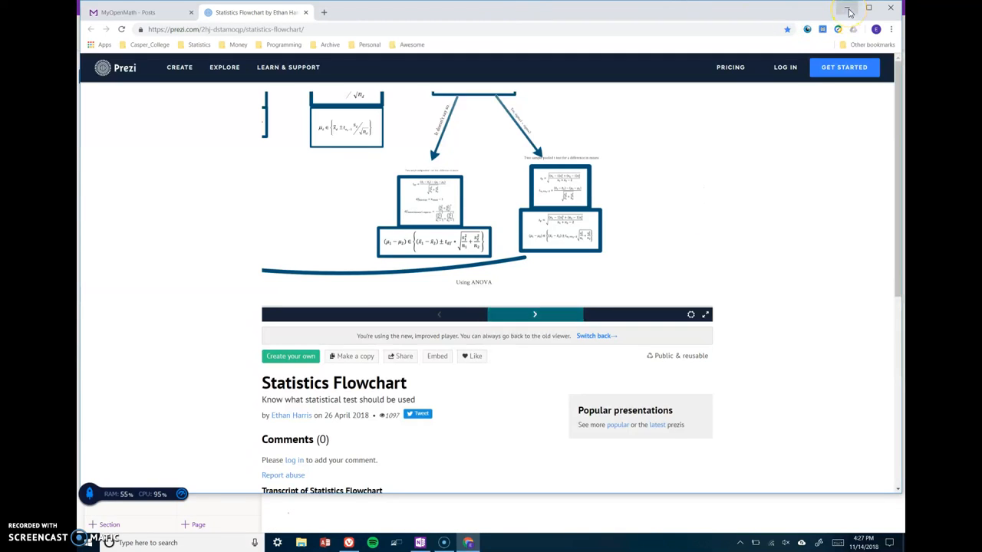
Step: Leave Prezi full screen and switch back to the OneNote notes page
{"action": "left_click", "coordinate": [420, 544]}
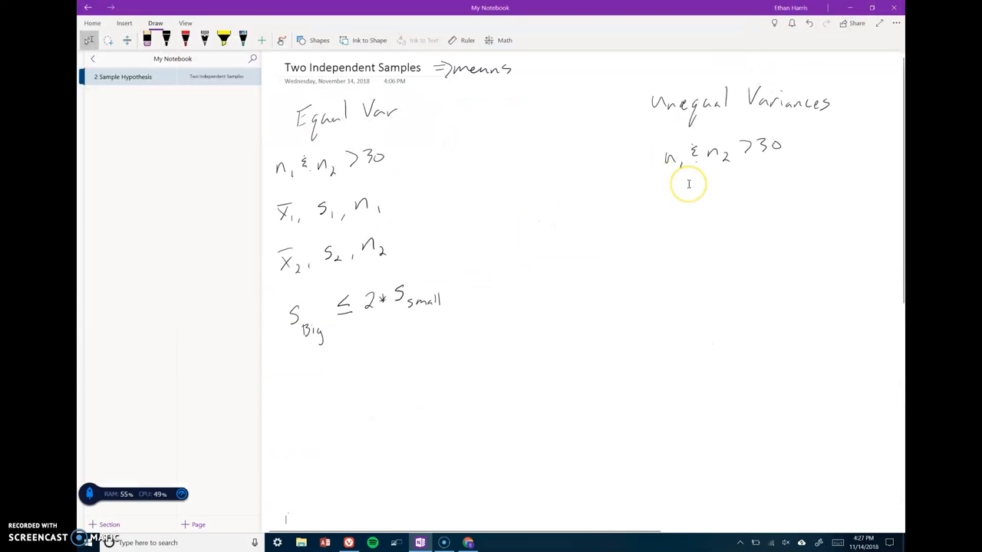